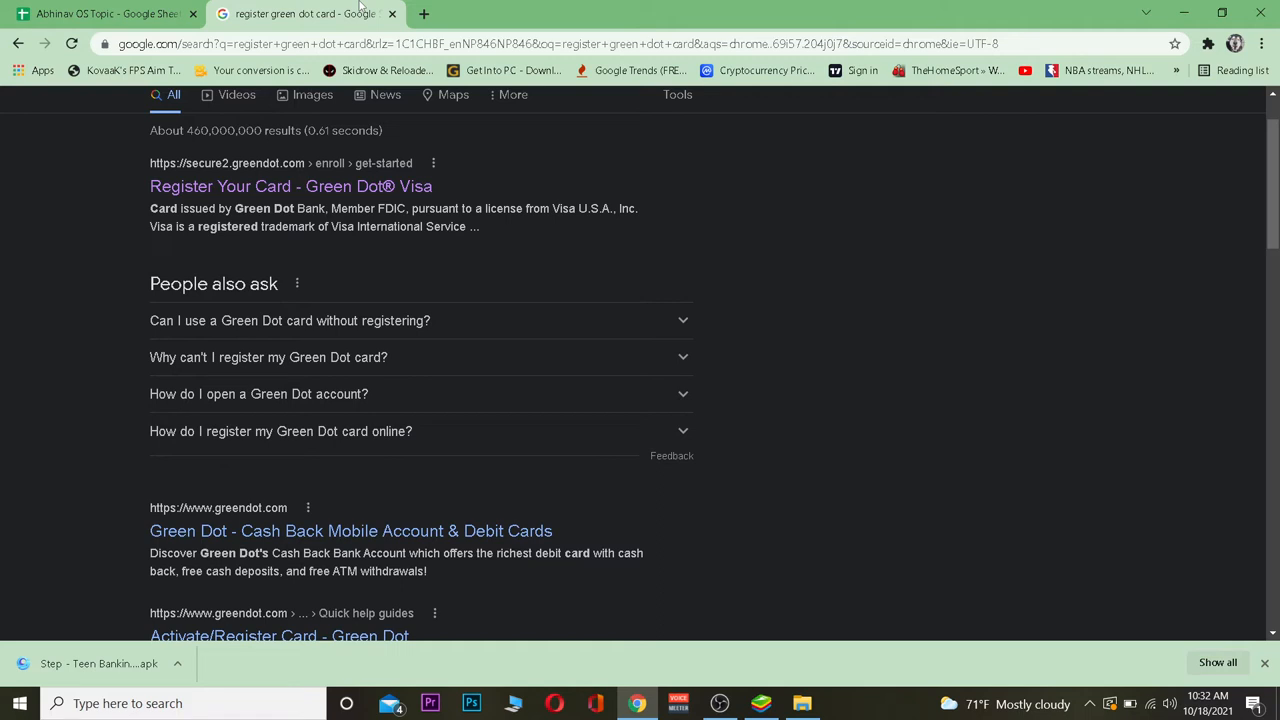
# Open the 'Register Your Card - Green Dot® Visa' result from the search page
pyautogui.scroll(3)
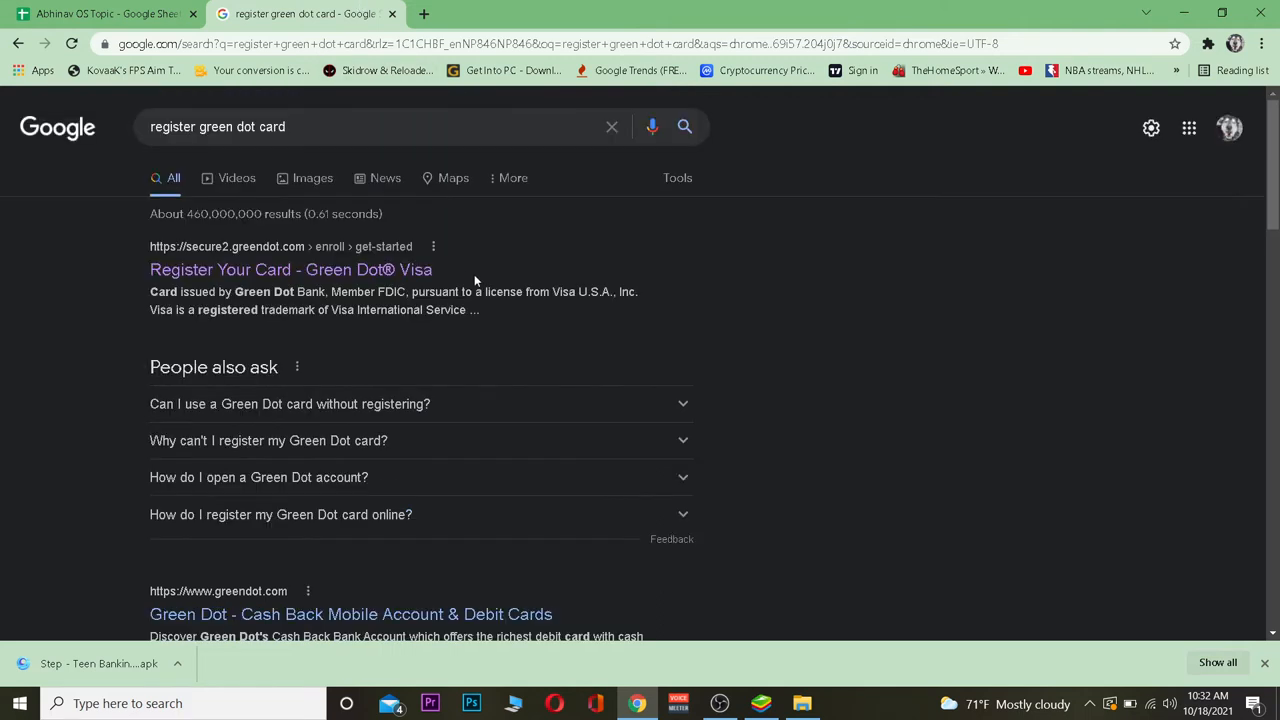
pyautogui.moveTo(558, 271)
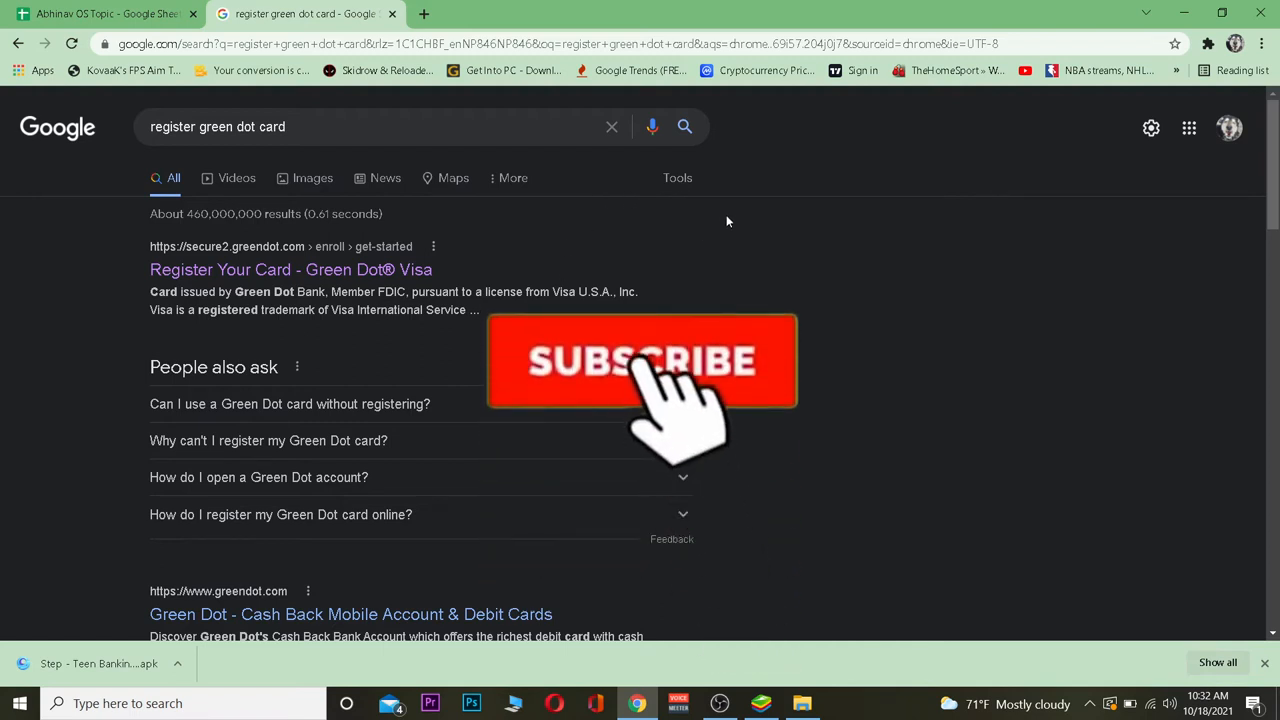
pyautogui.click(640, 362)
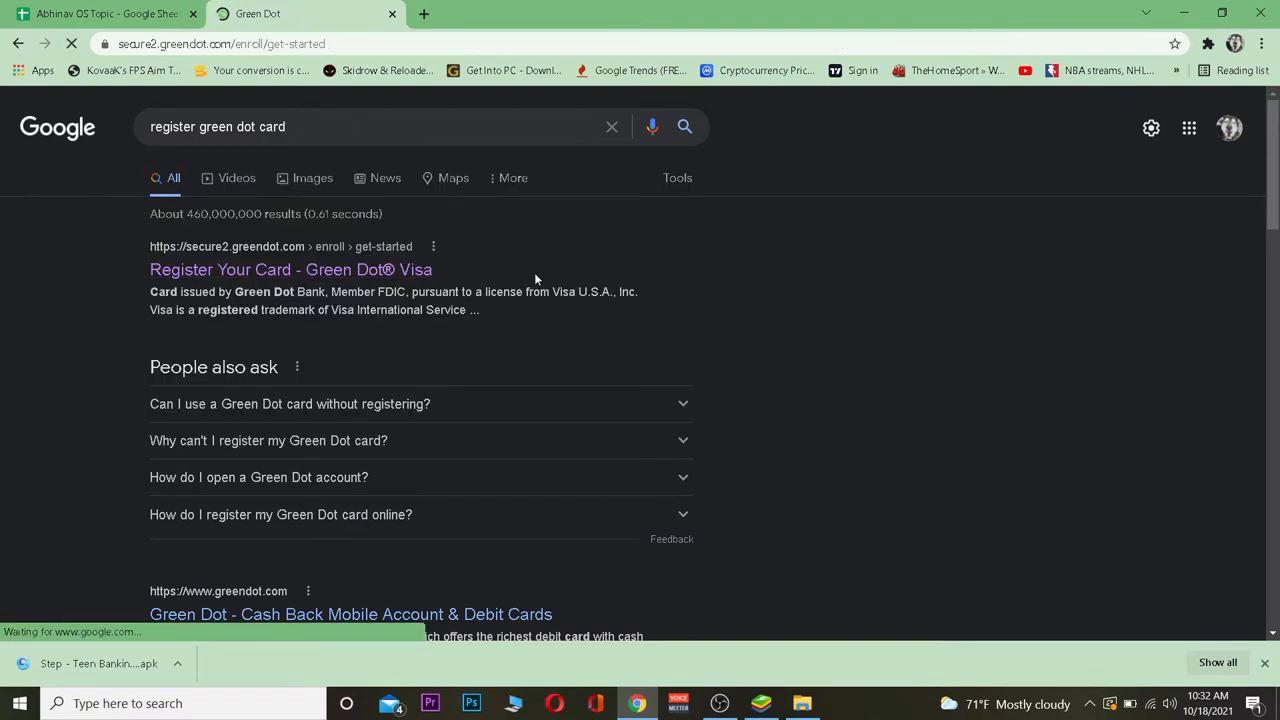
pyautogui.click(290, 269)
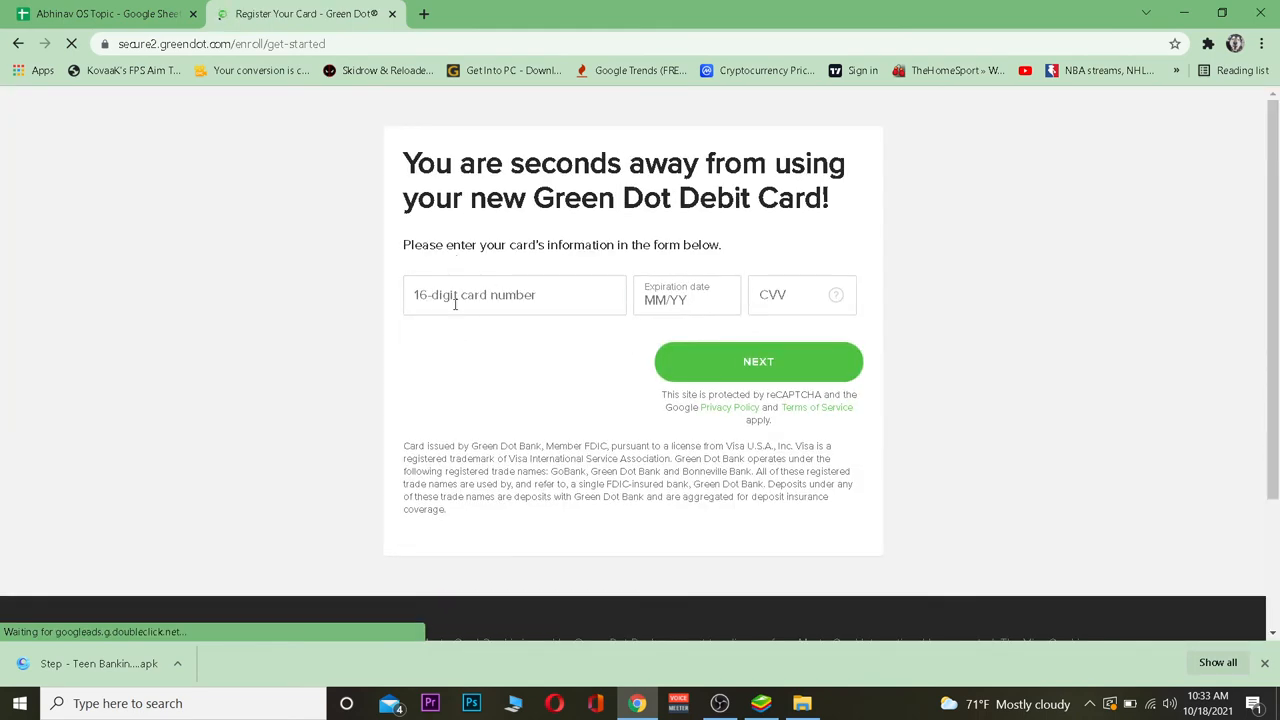
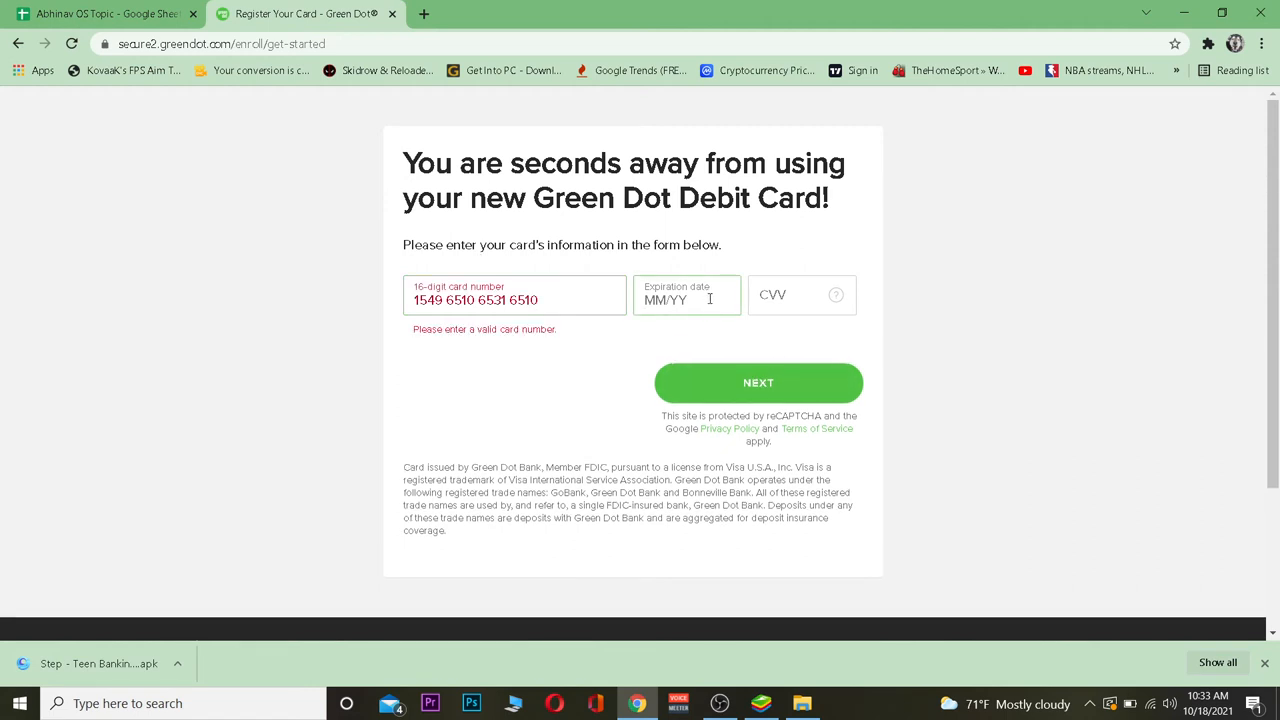
pyautogui.moveTo(740, 268)
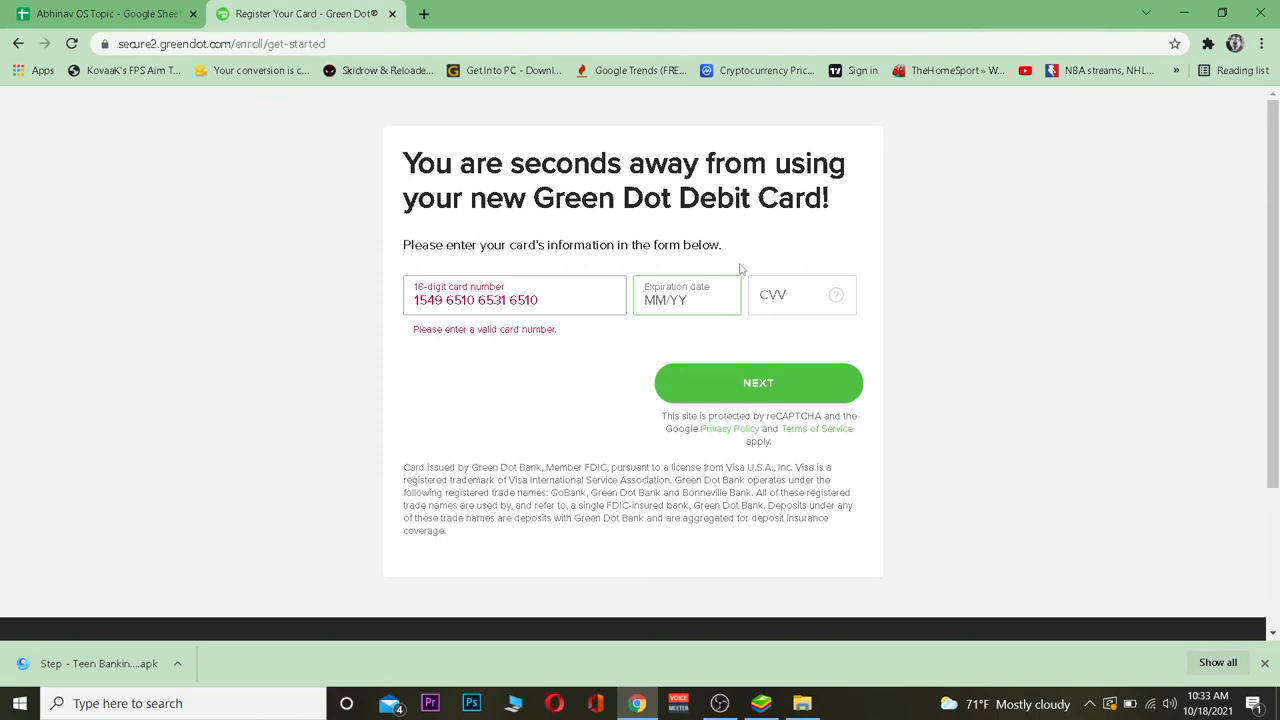
pyautogui.write('11/1')
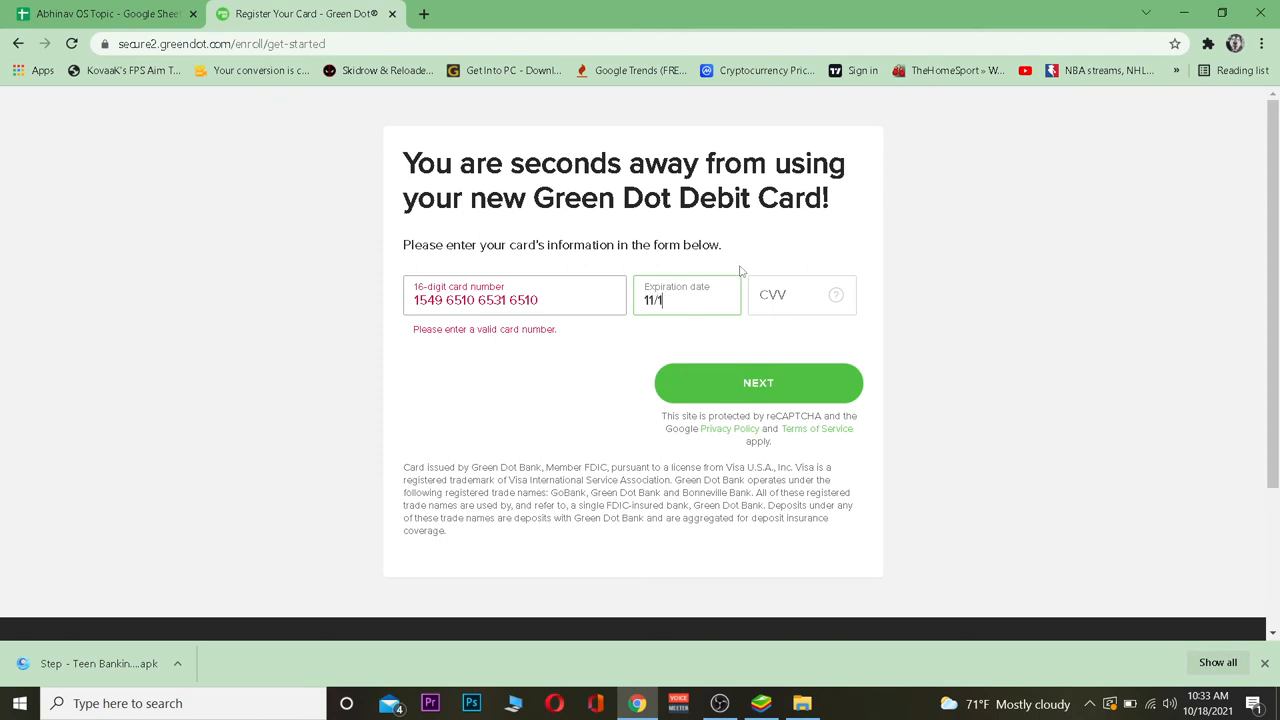
pyautogui.click(800, 294)
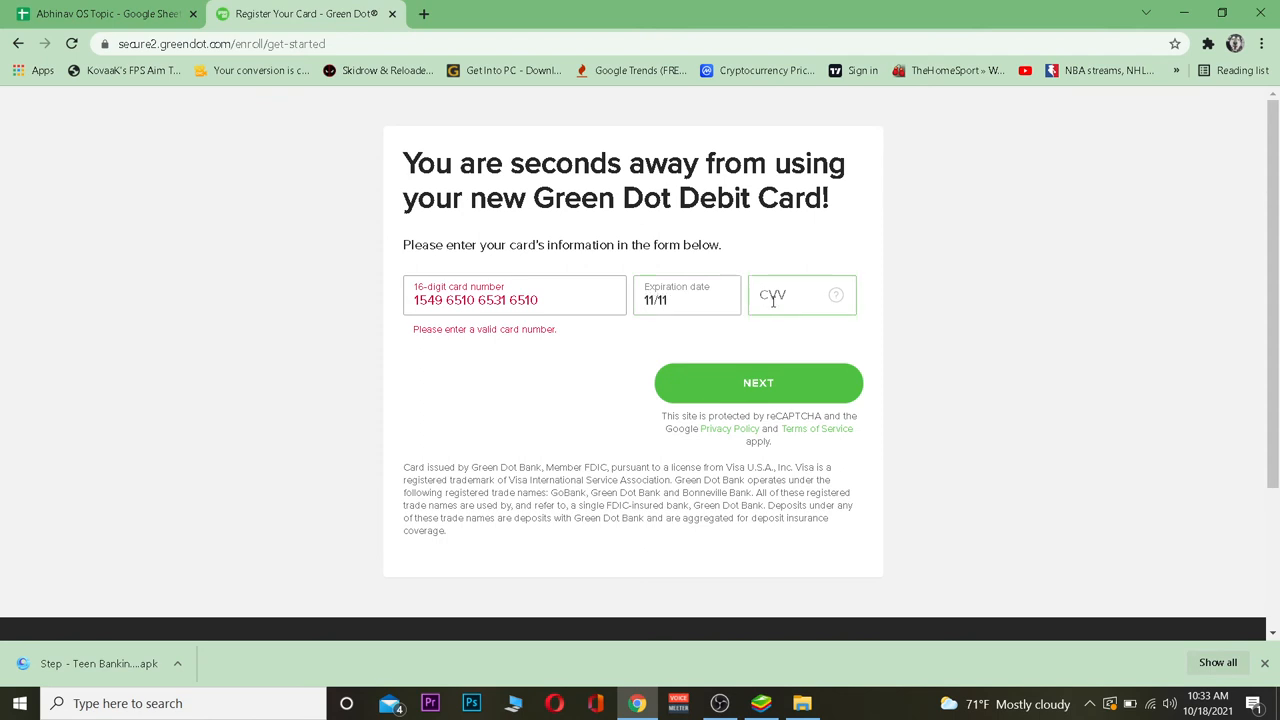
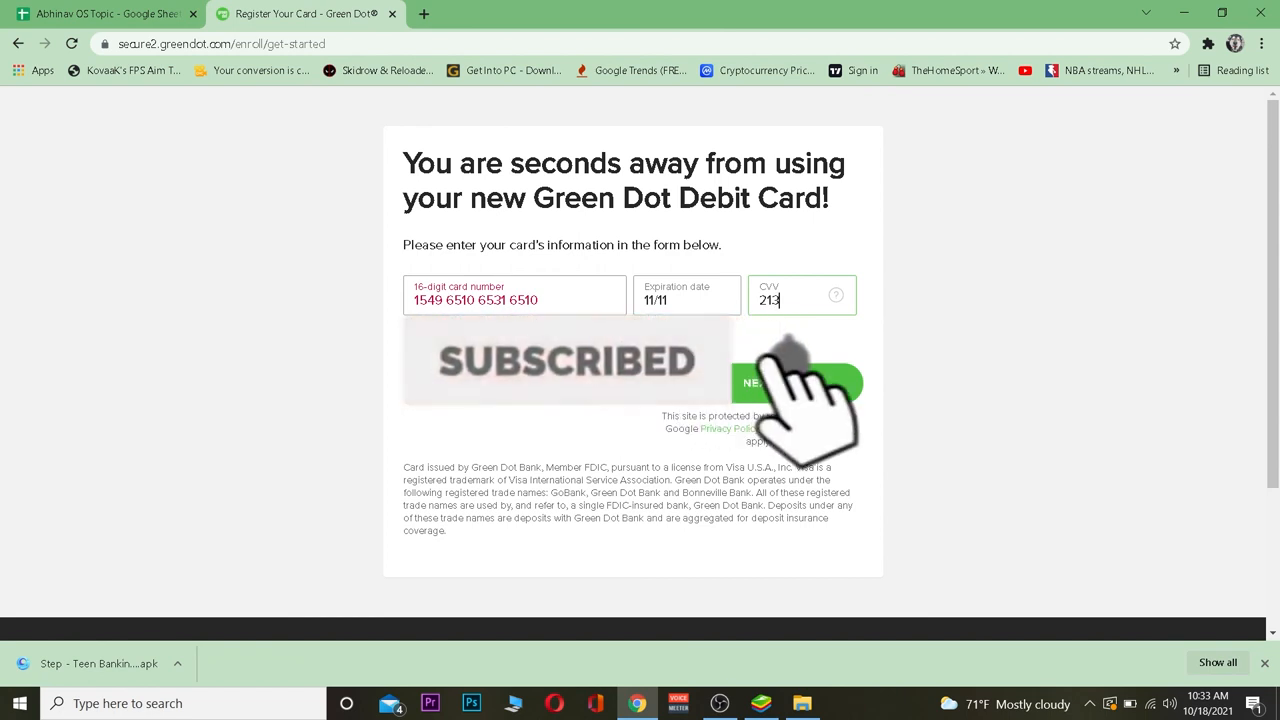
pyautogui.click(757, 382)
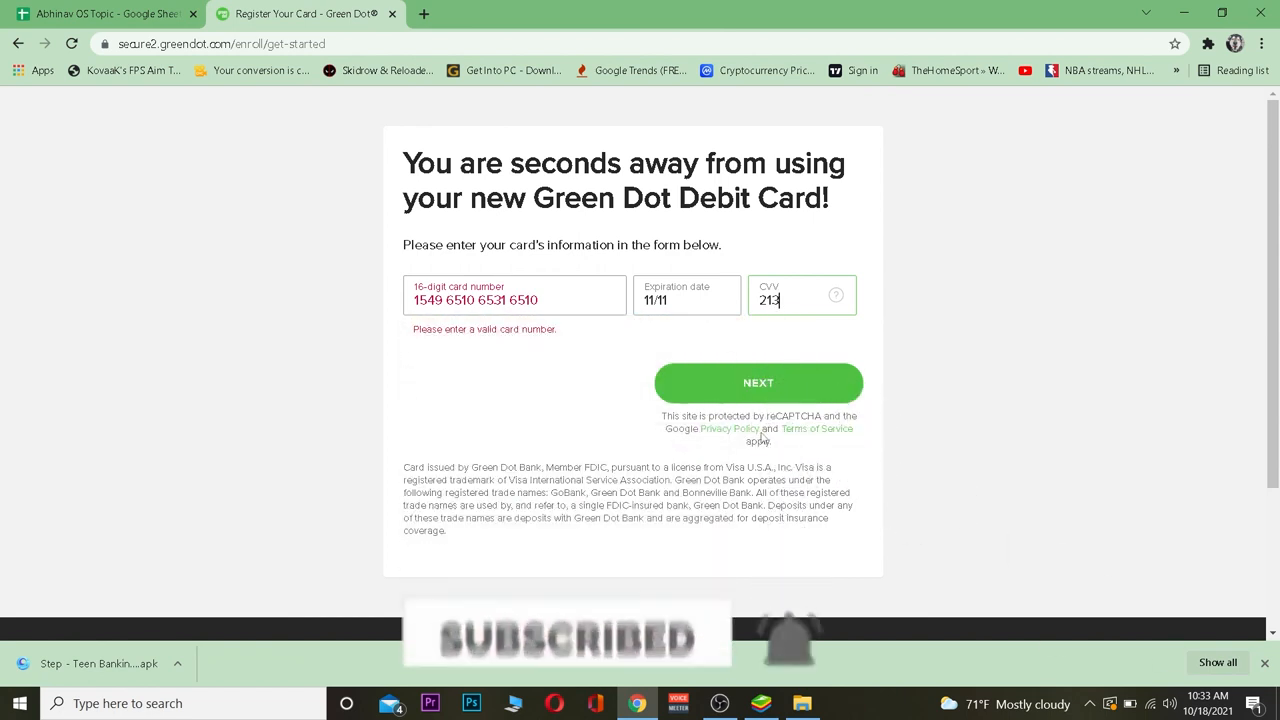